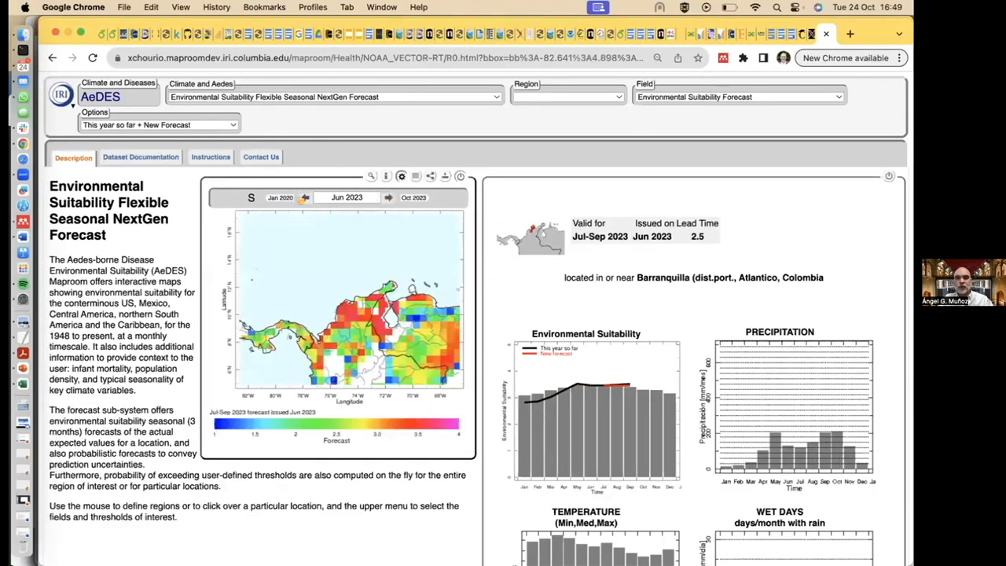
# Step: Cycle back and forth through forecast issue months, settling on the May 2023 issue
pyautogui.click(306, 197)
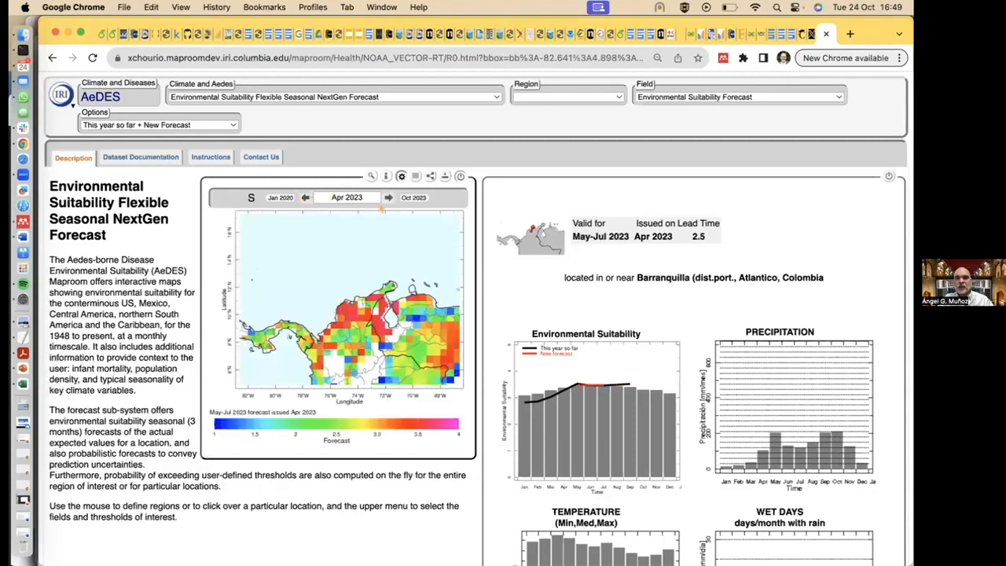
pyautogui.click(387, 197)
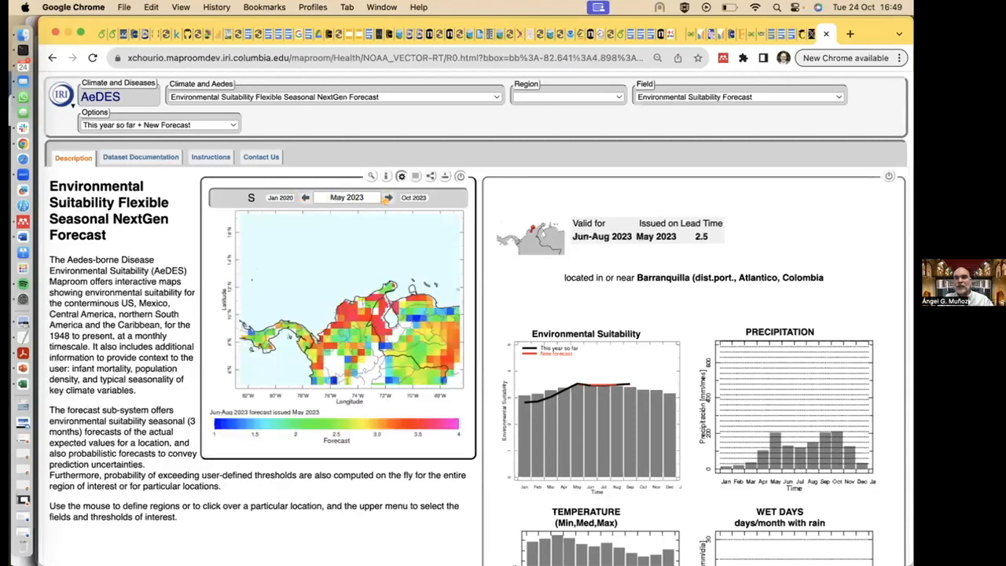
pyautogui.click(384, 198)
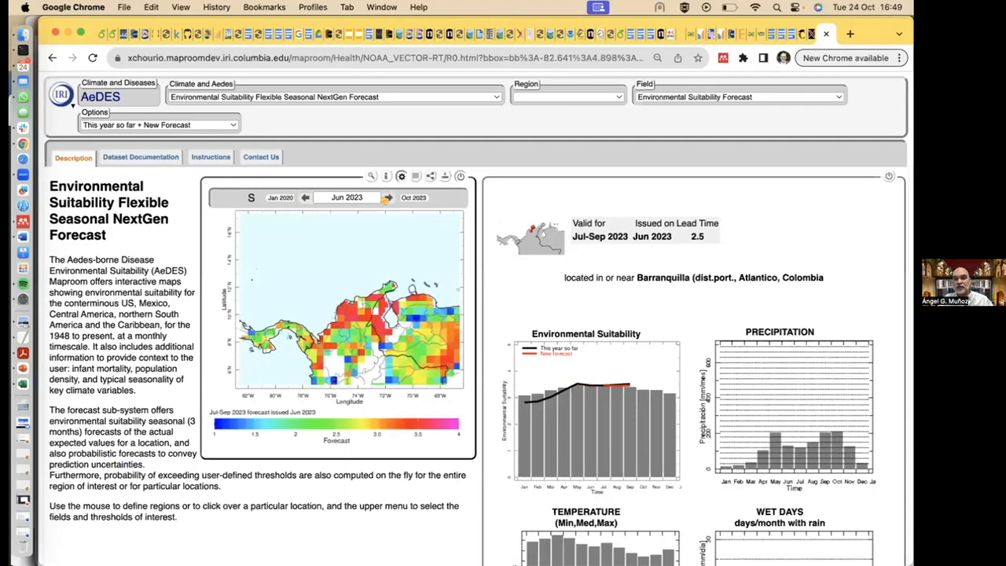
pyautogui.click(385, 197)
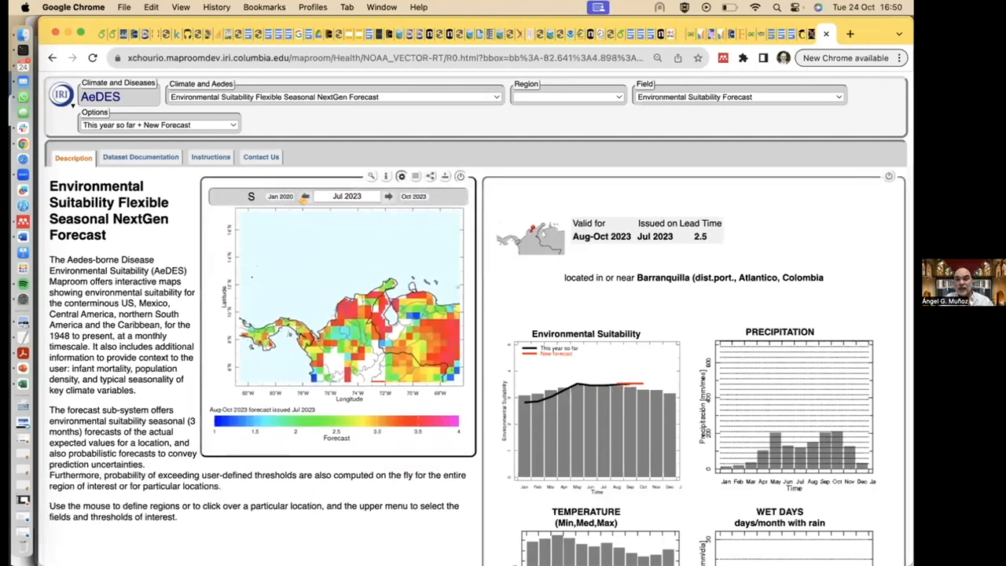
pyautogui.click(305, 197)
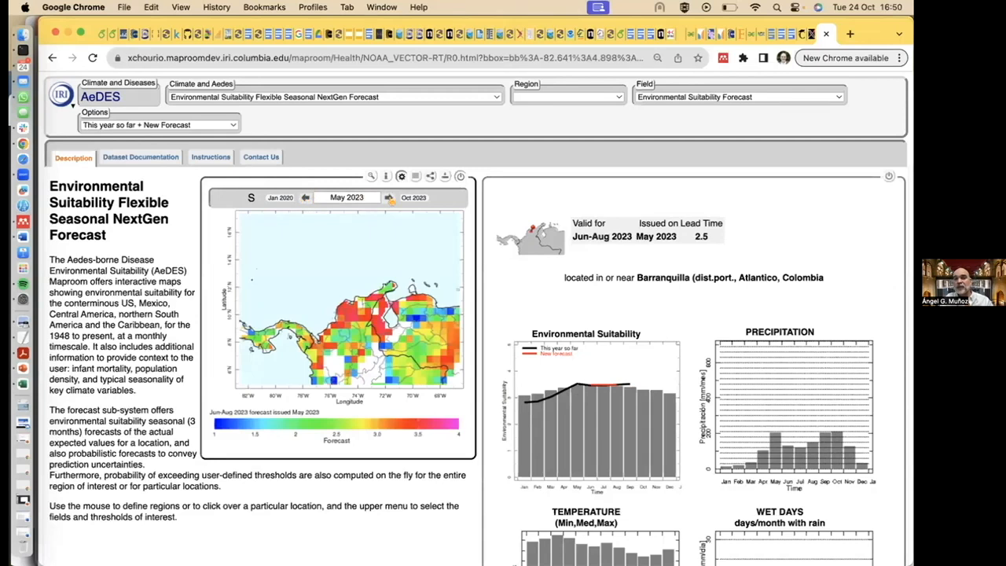
pyautogui.click(388, 197)
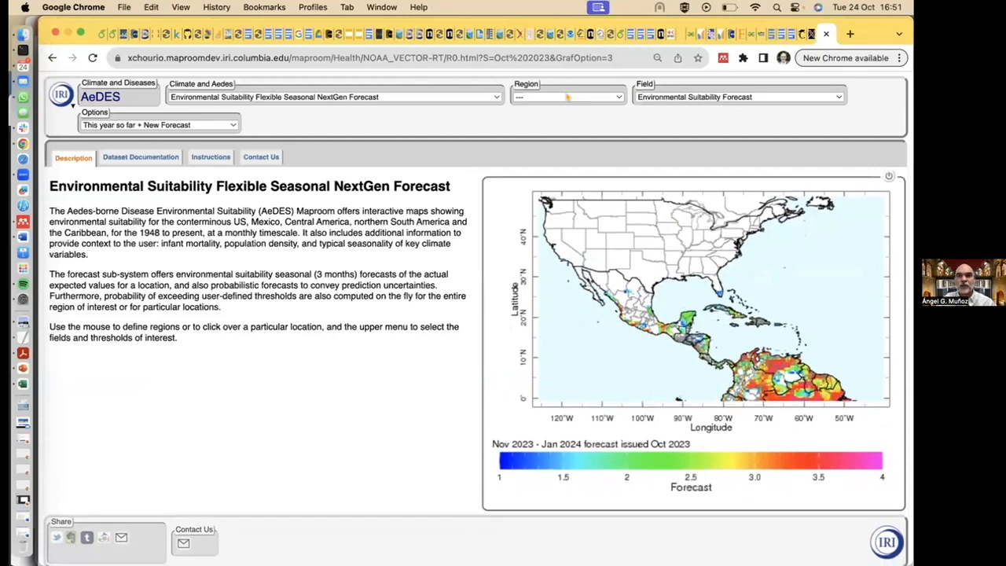
# Step: View the Population density map, then switch the field to Year 2000 Infant Mortality Rate
pyautogui.click(330, 96)
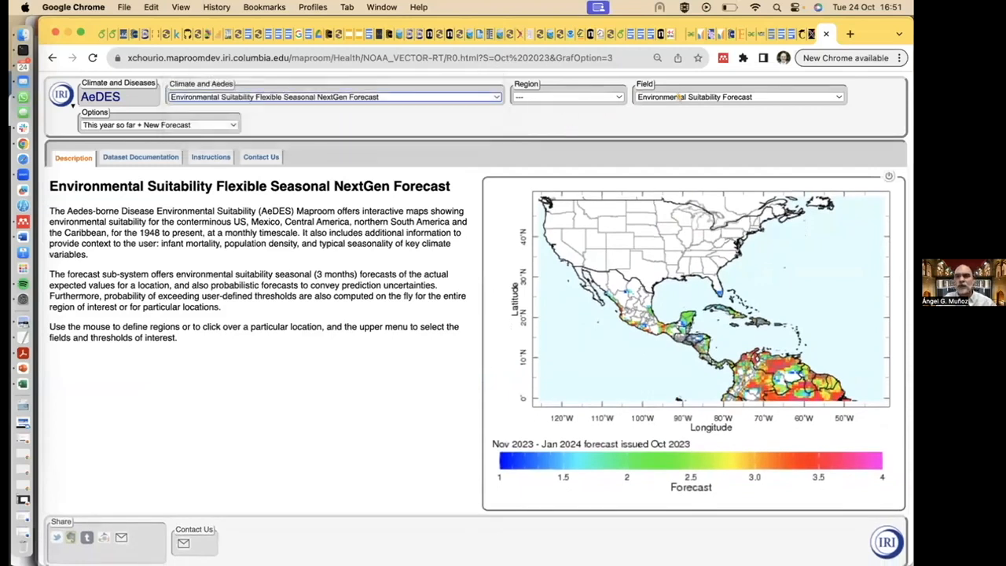
pyautogui.click(739, 97)
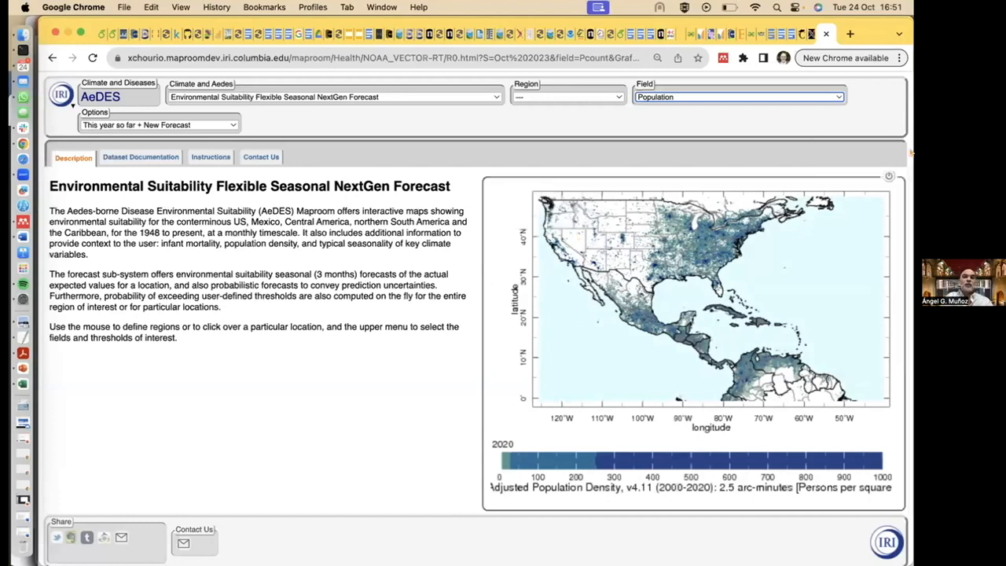
pyautogui.click(738, 96)
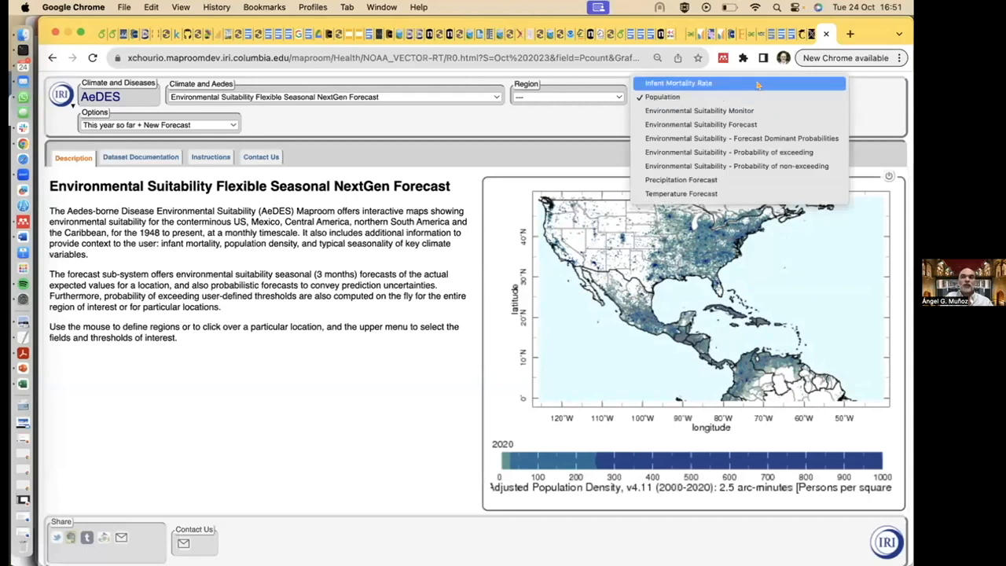
pyautogui.click(679, 82)
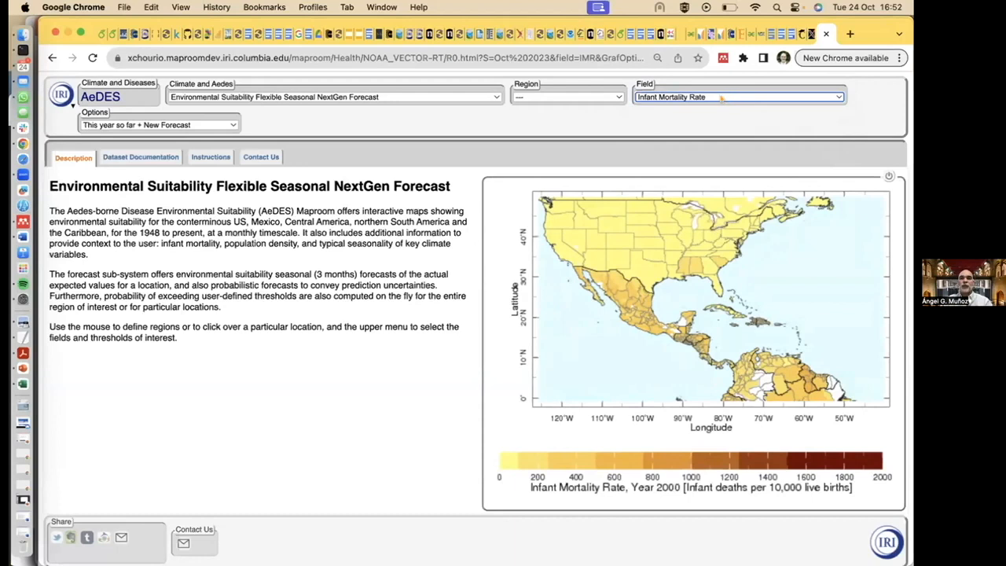
# Step: Choose Environmental Suitability Monitor from the Field list, showing the Jan 1948–2020 range
pyautogui.click(739, 96)
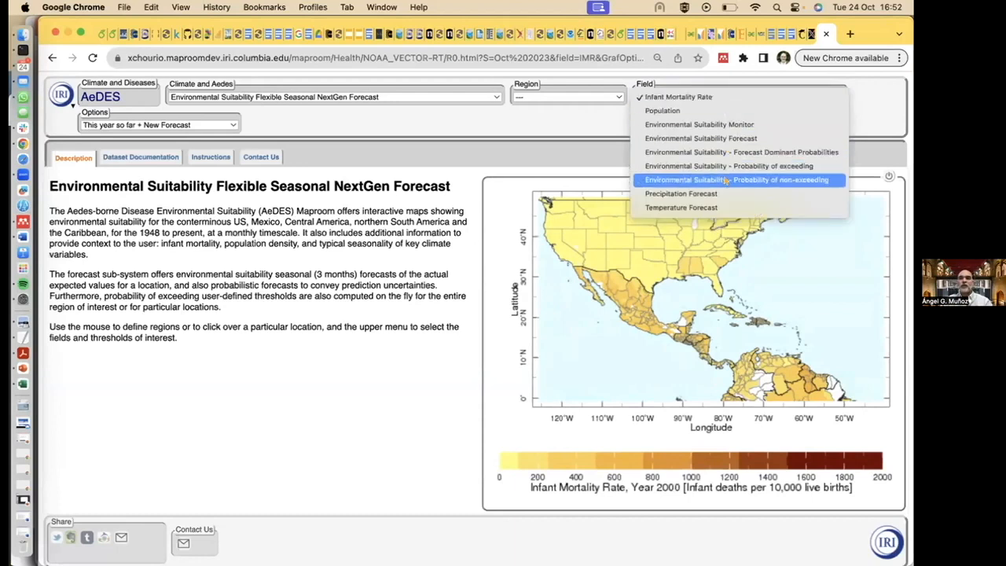
pyautogui.moveTo(680, 207)
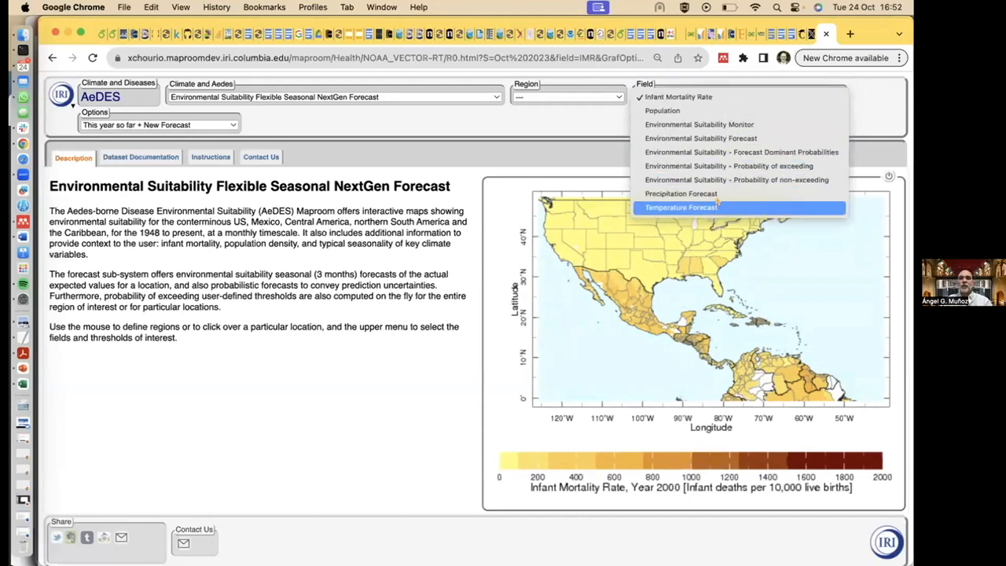
pyautogui.moveTo(699, 124)
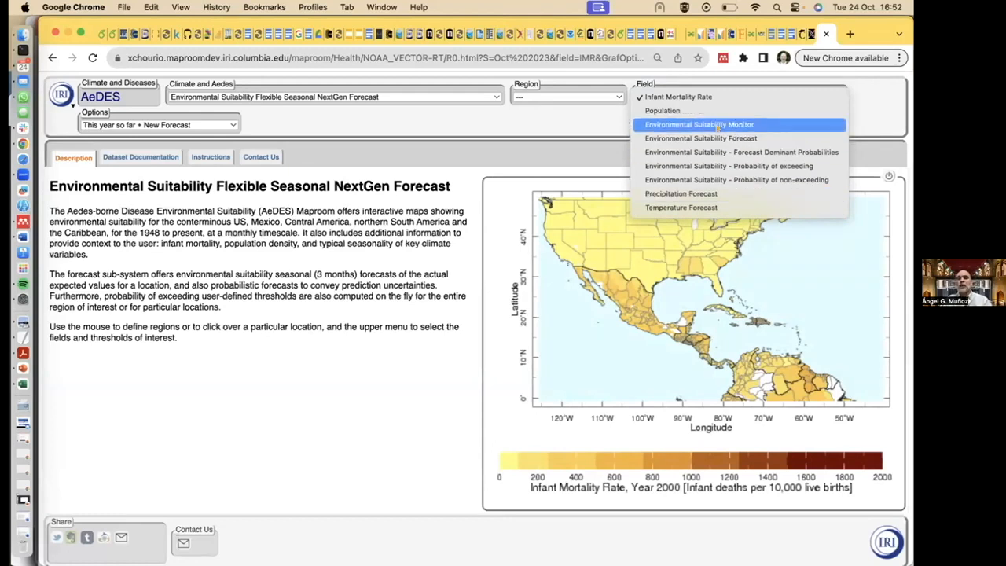
pyautogui.click(699, 124)
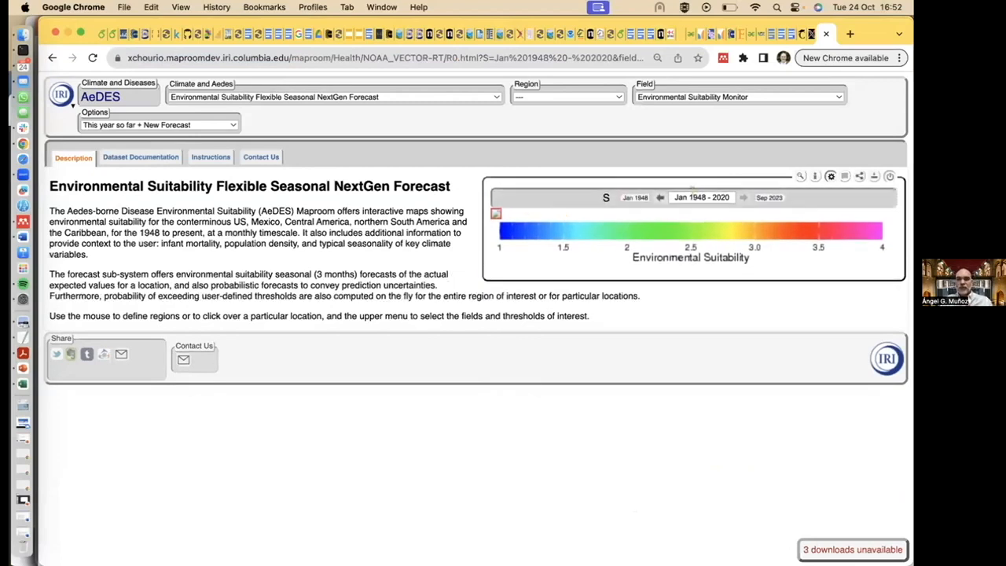
# Step: Show the single month Aug 2010 and pick a map location to open its charts
pyautogui.click(701, 197)
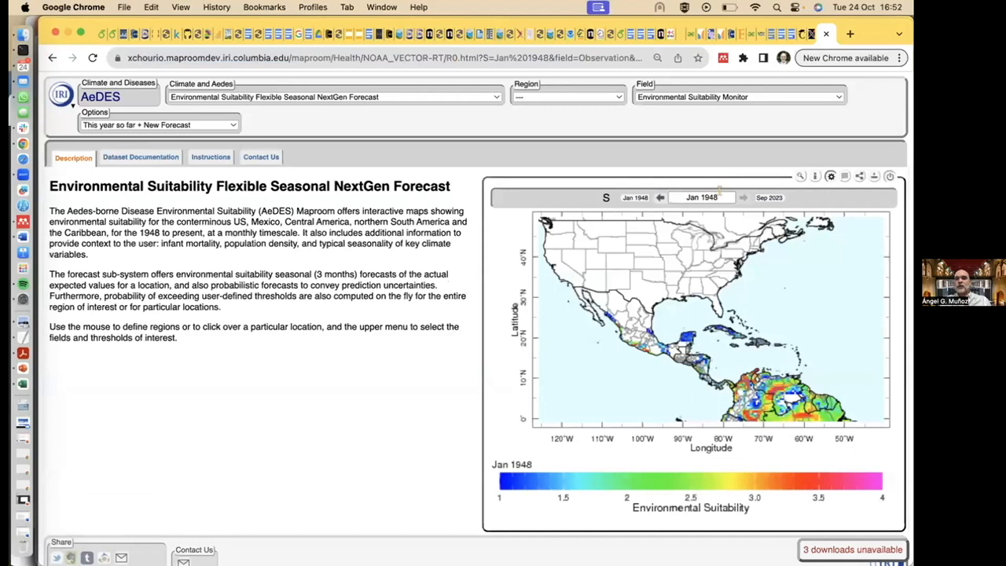
pyautogui.click(741, 198)
pyautogui.write('Aug 2010')
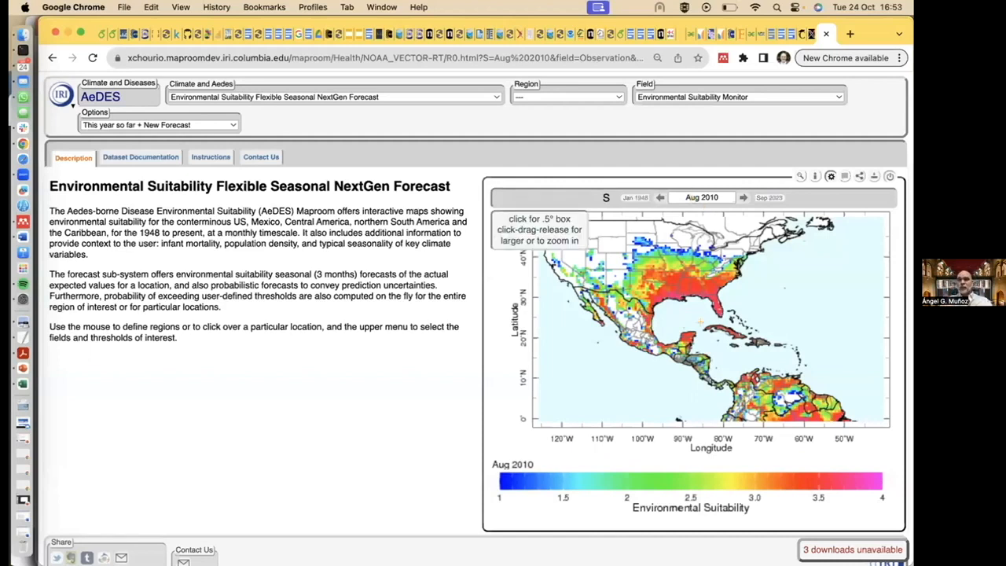
pyautogui.click(700, 322)
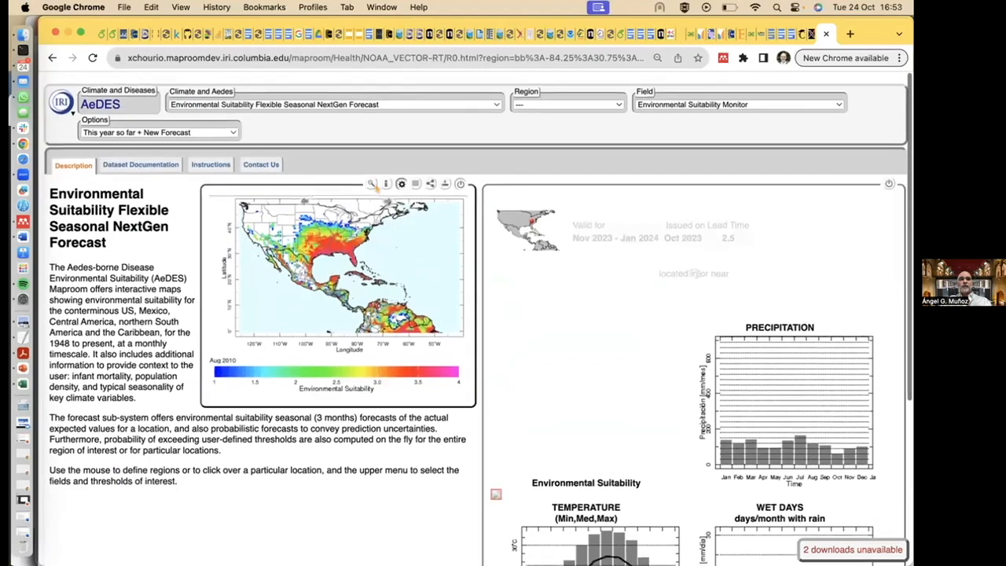
# Step: Select Environmental Suitability Forecast, then go back three pages to the Barranquilla forecast
pyautogui.click(739, 104)
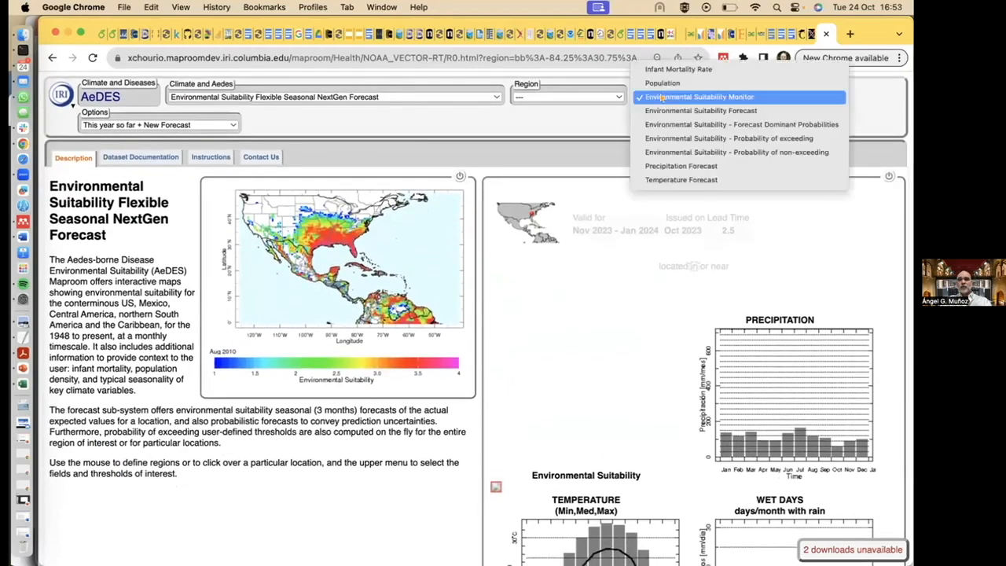
pyautogui.click(701, 110)
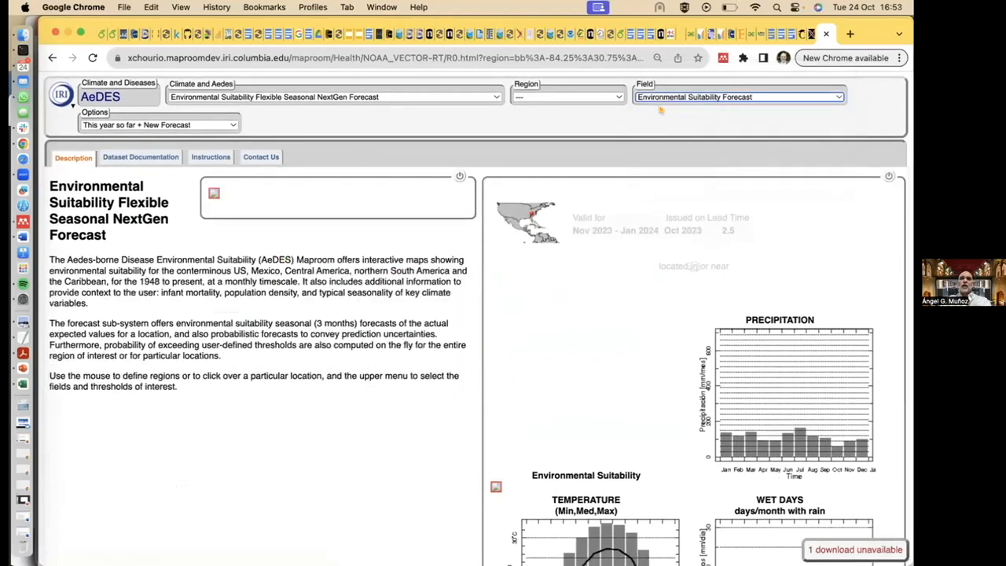
pyautogui.click(740, 97)
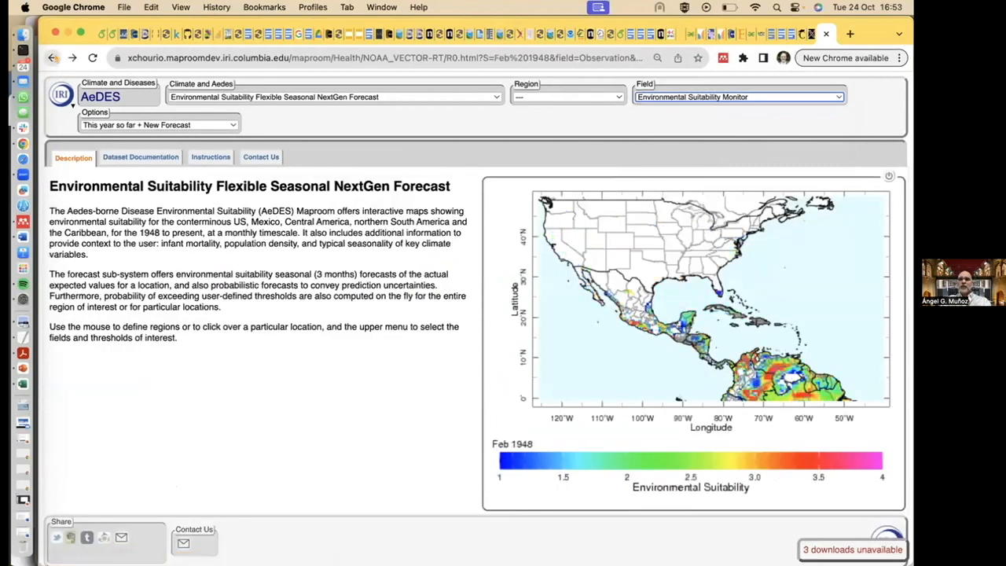
pyautogui.click(738, 97)
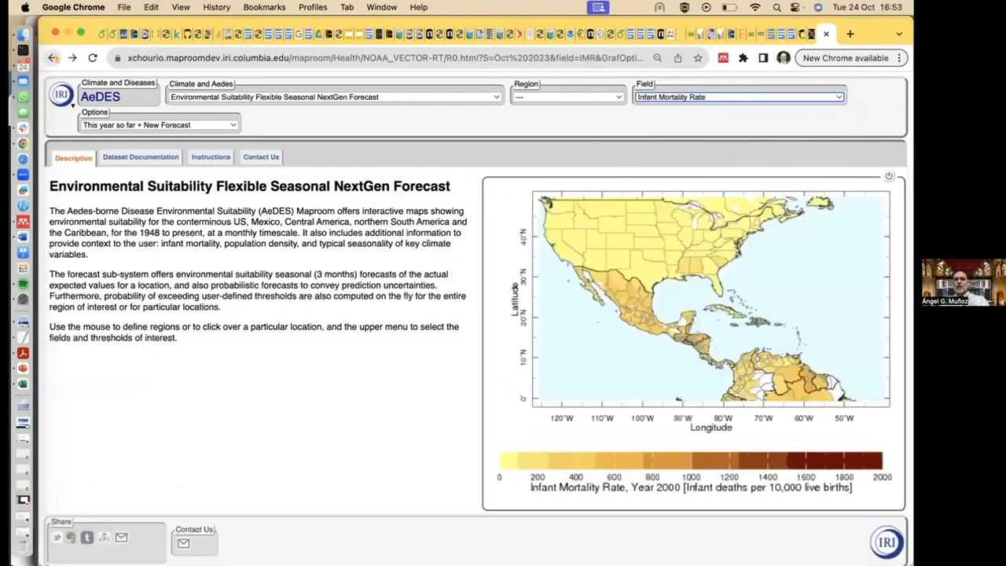
pyautogui.click(739, 96)
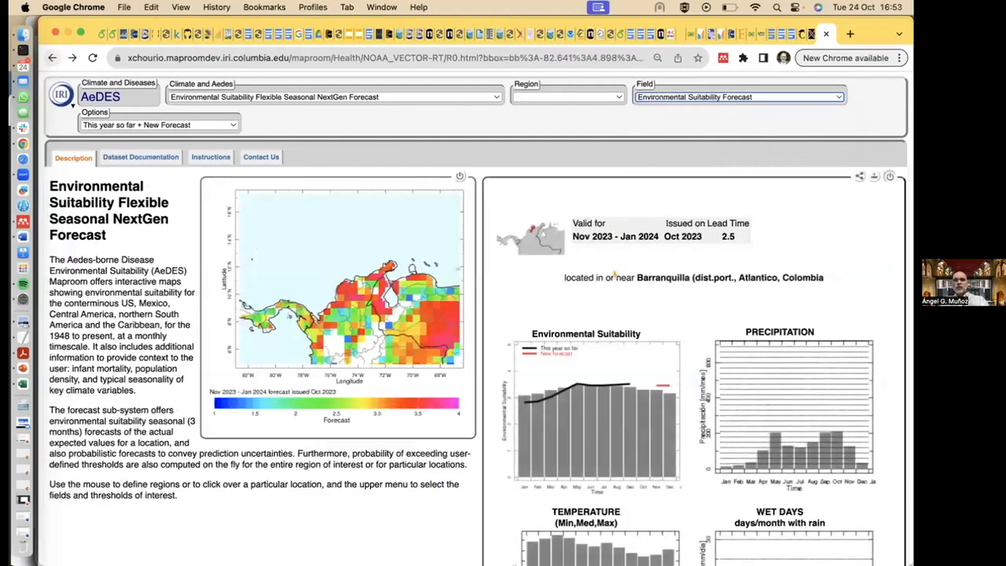
pyautogui.scroll(-3)
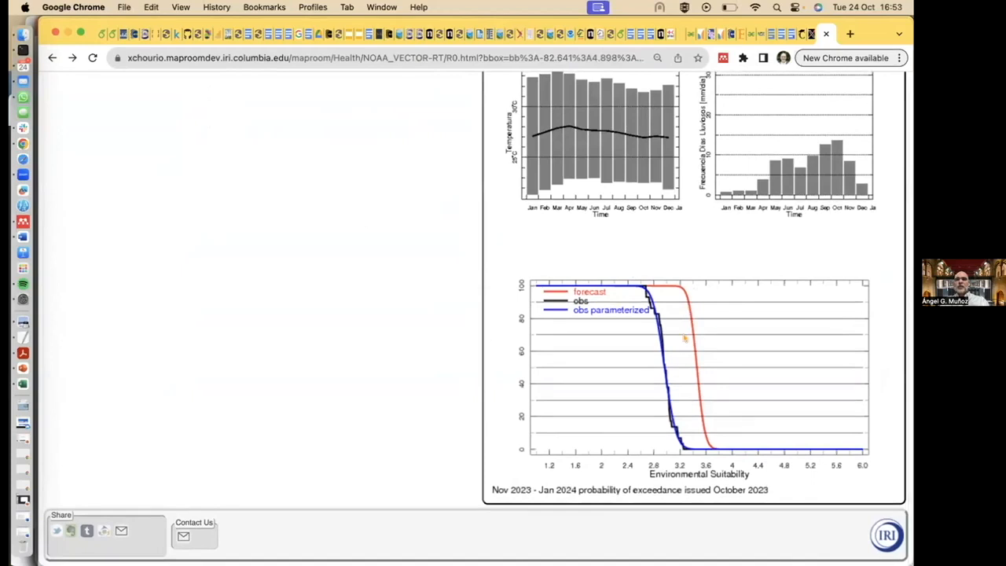
pyautogui.moveTo(644, 480)
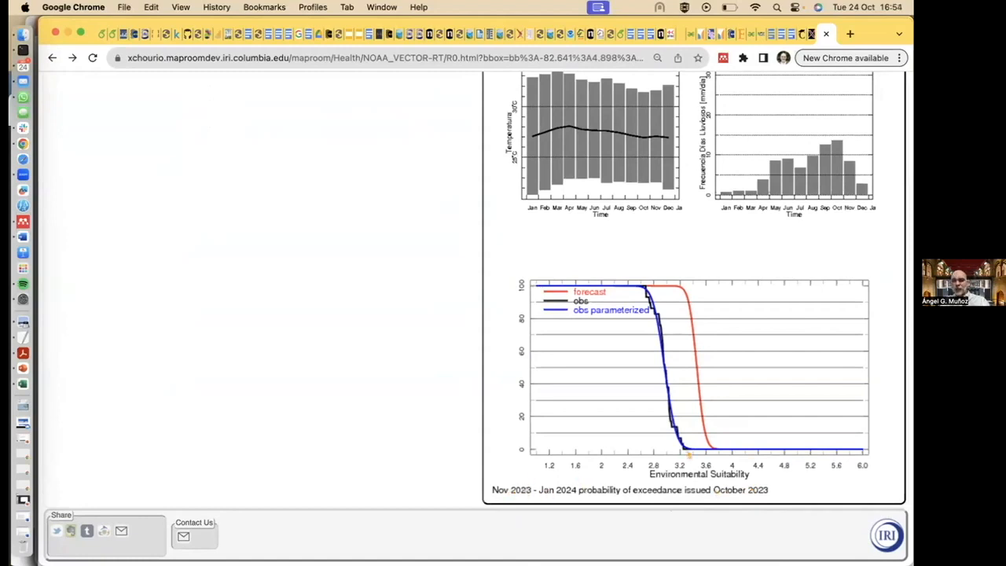
pyautogui.moveTo(661, 463)
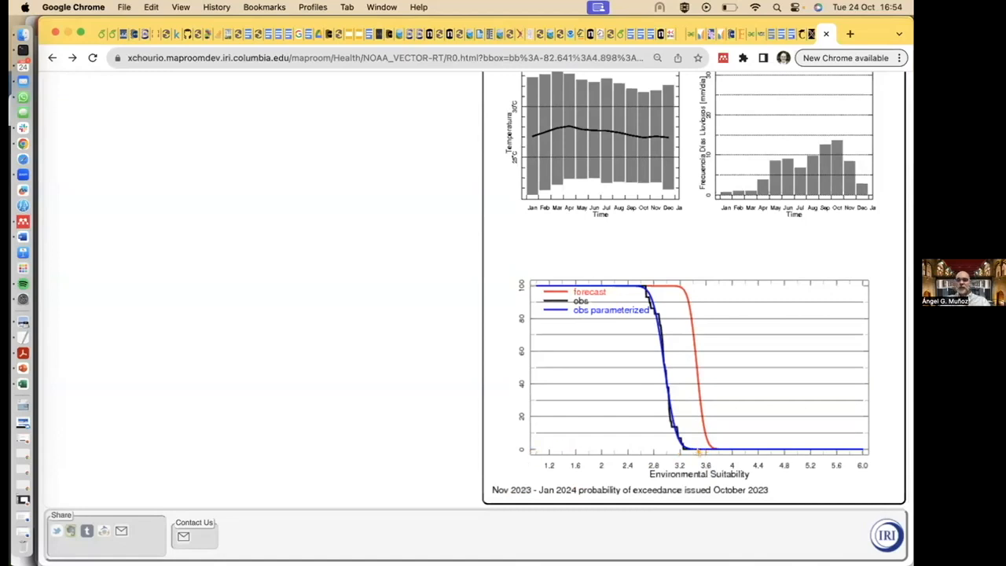
pyautogui.moveTo(701, 463)
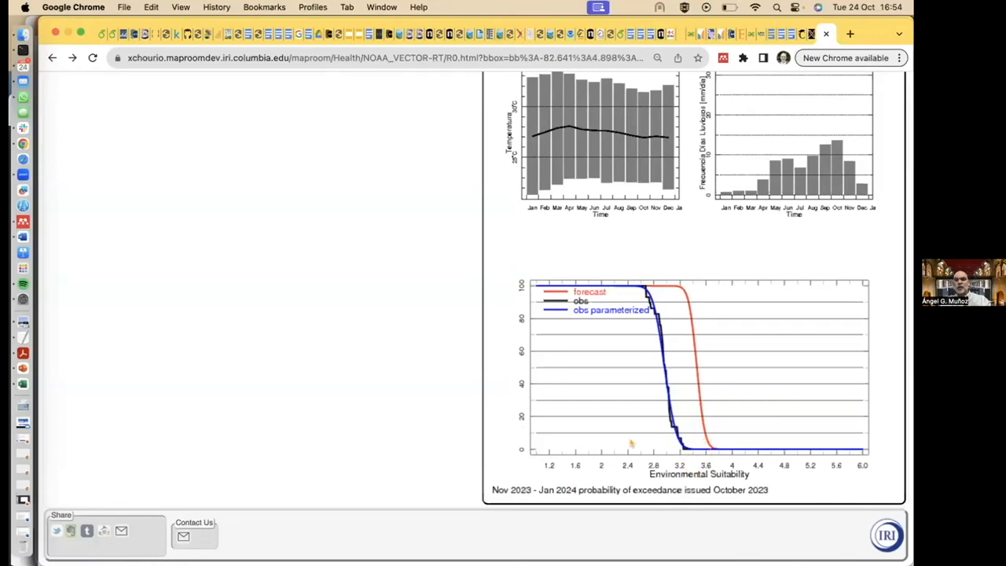
pyautogui.scroll(3)
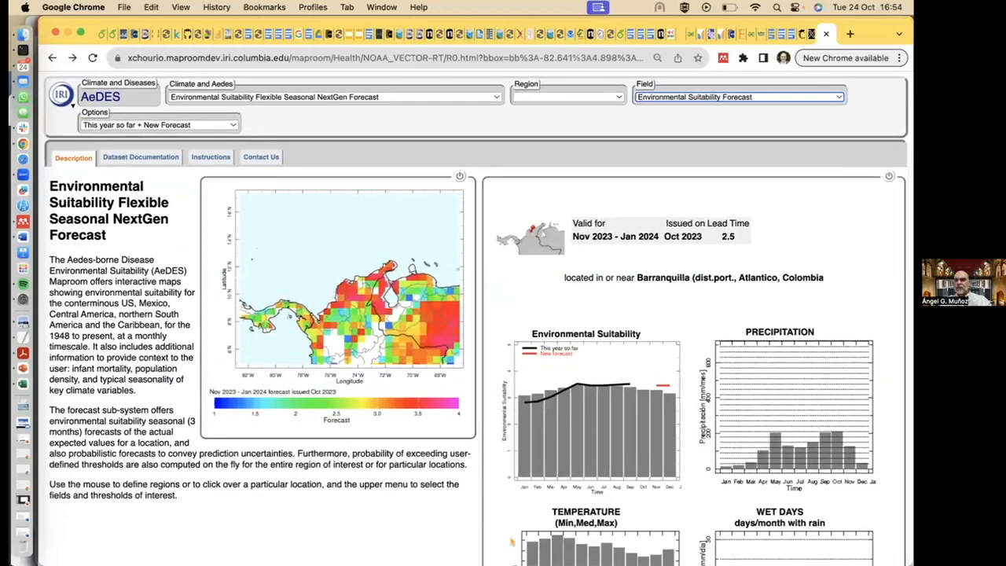